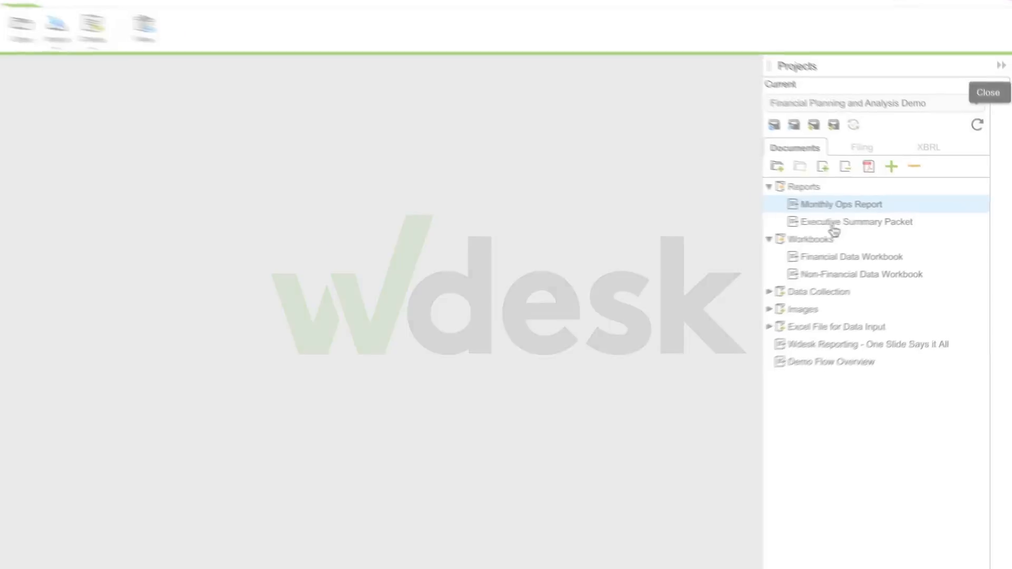
- Open the Monthly Ops Report presentation, then jump to its linked Financial Data Workbook
left_click(834, 265)
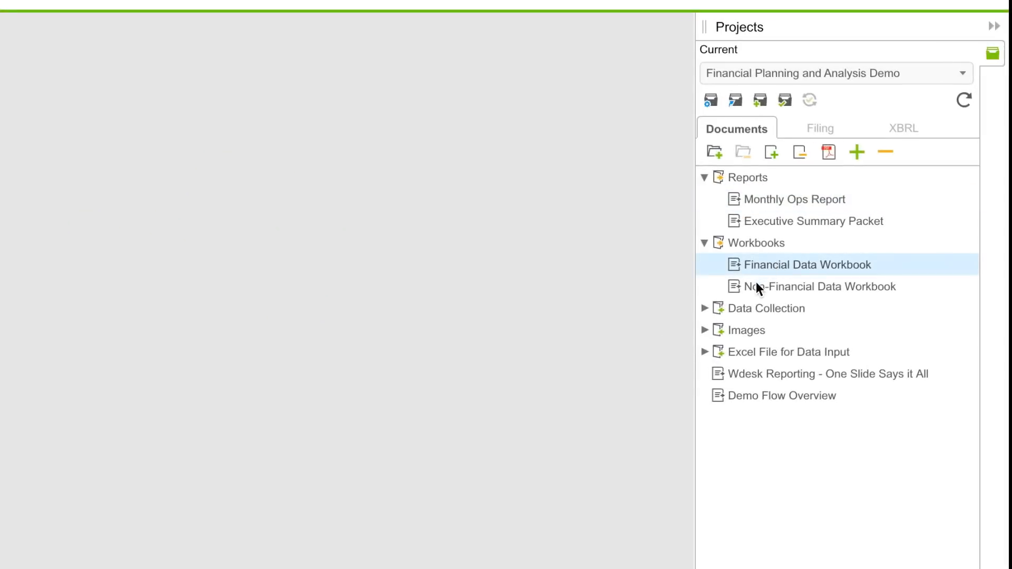
left_click(798, 199)
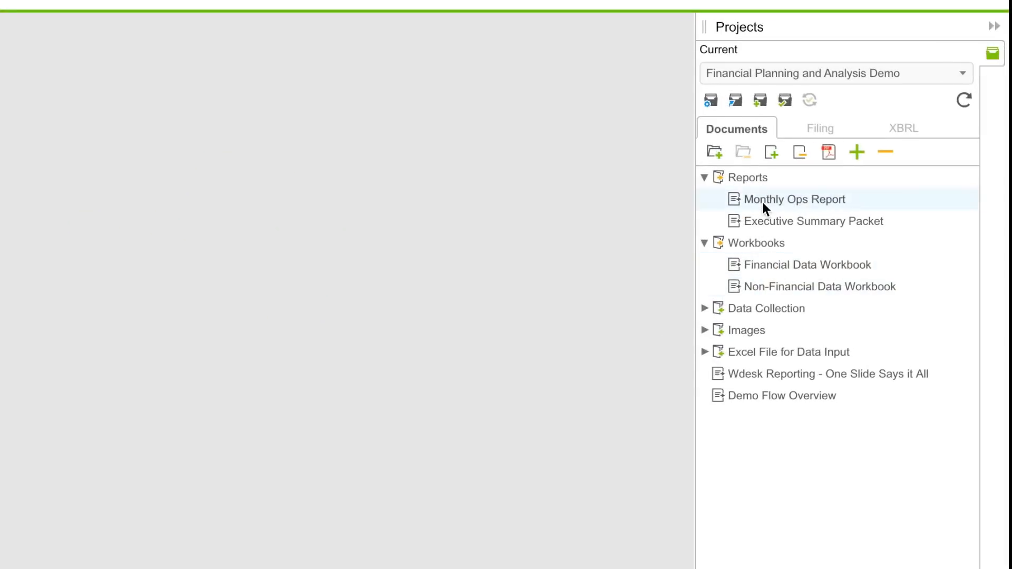
double_click(795, 199)
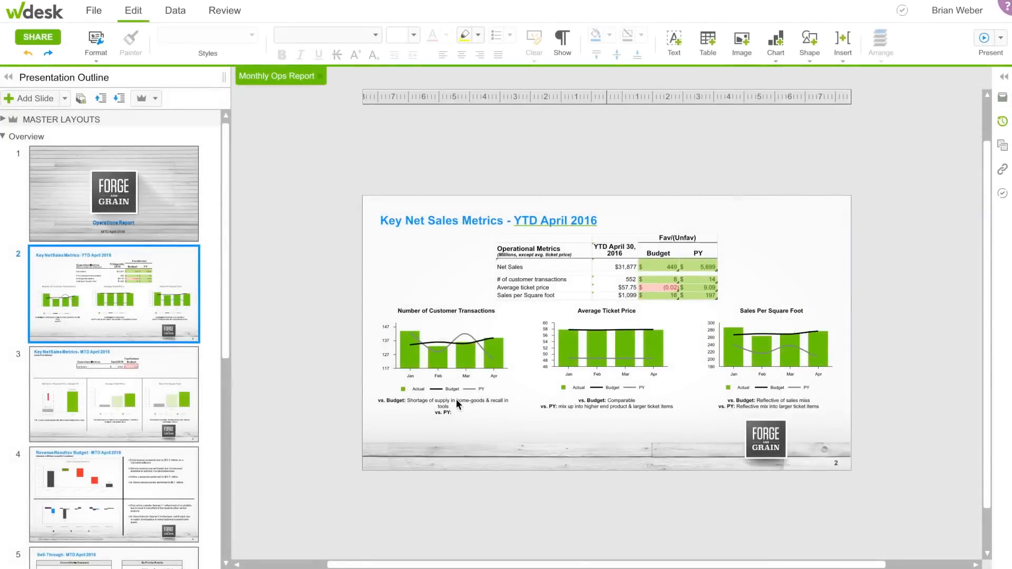
left_click(443, 406)
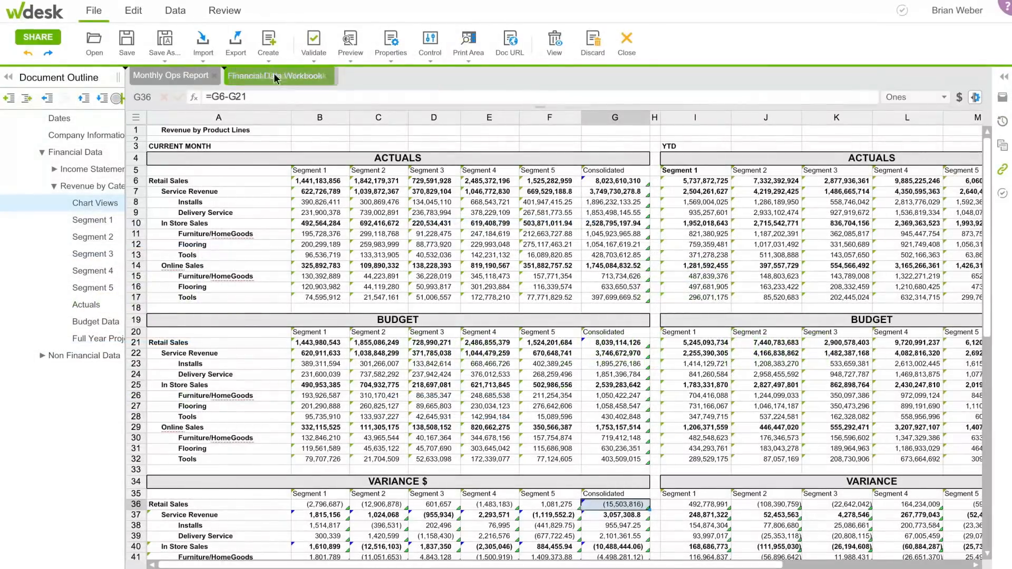
- On the Segment 2 sheet, enter 44,119,280 as the online Flooring actual in B15
left_click(278, 75)
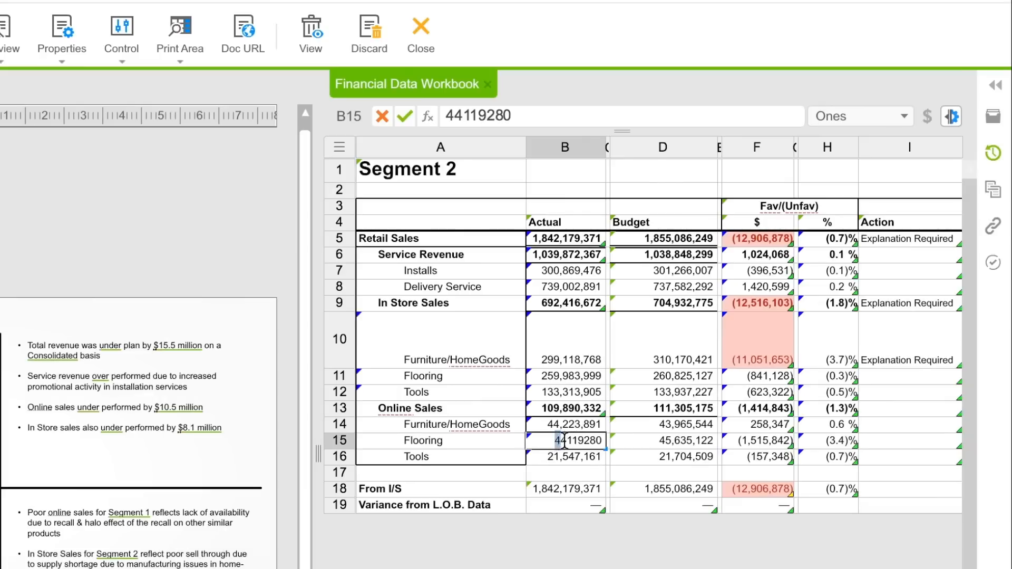
key("Backspace")
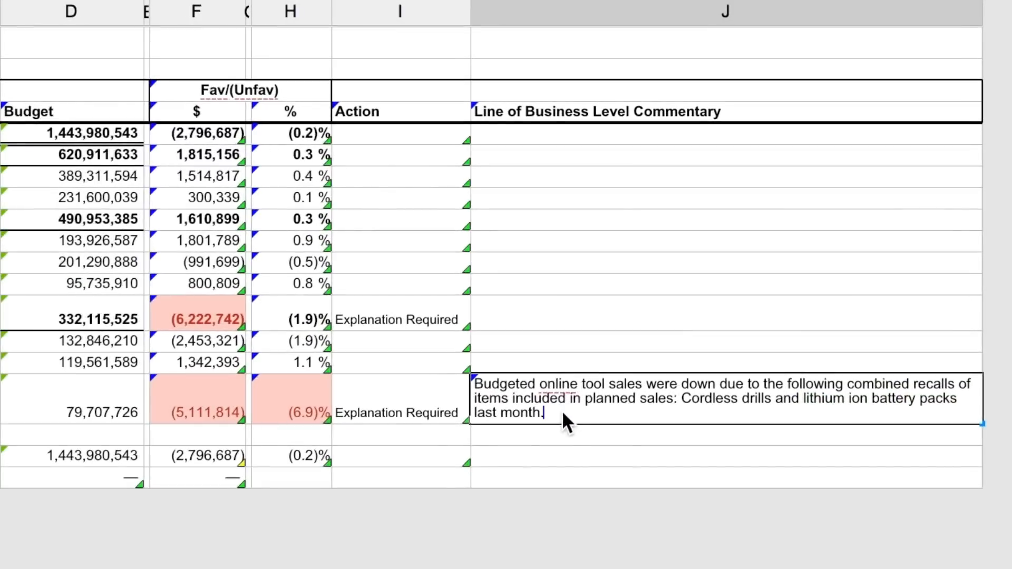
- Finish the Segment 1 Tools commentary in J16, noting projected sales have been adjusted
type("Projected sales have")
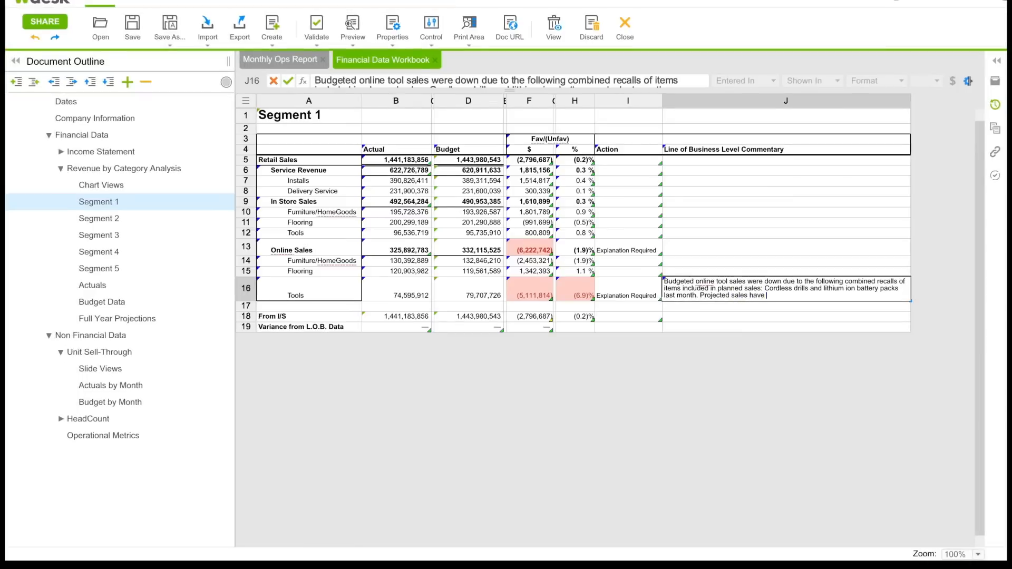
type("been adjus")
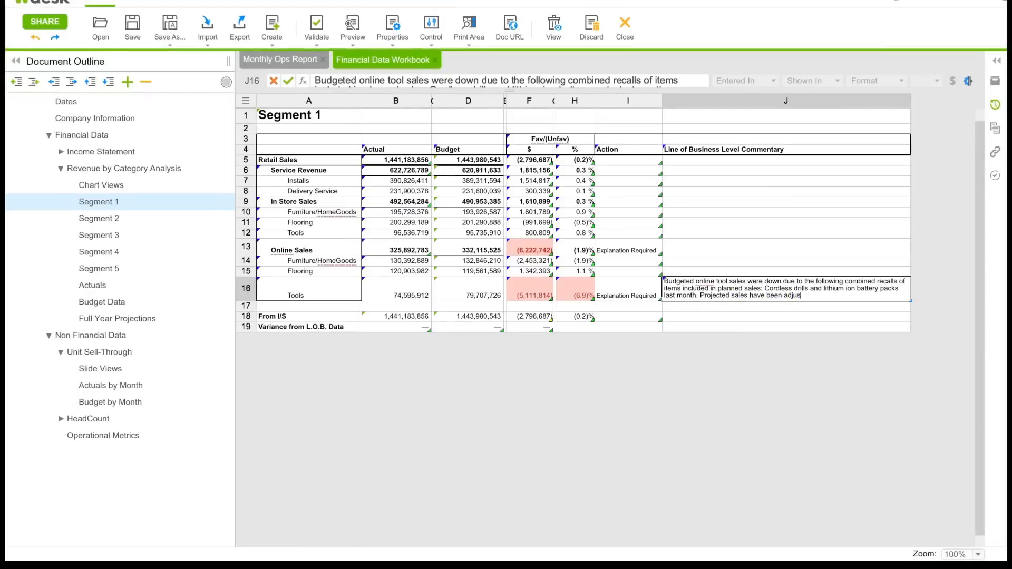
type("ted.")
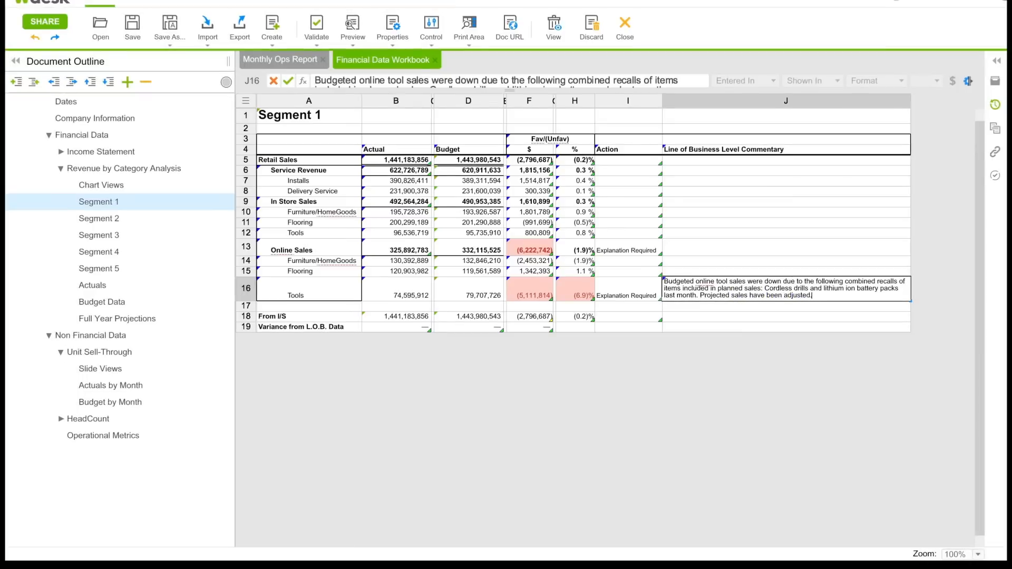
type("@here Numbers")
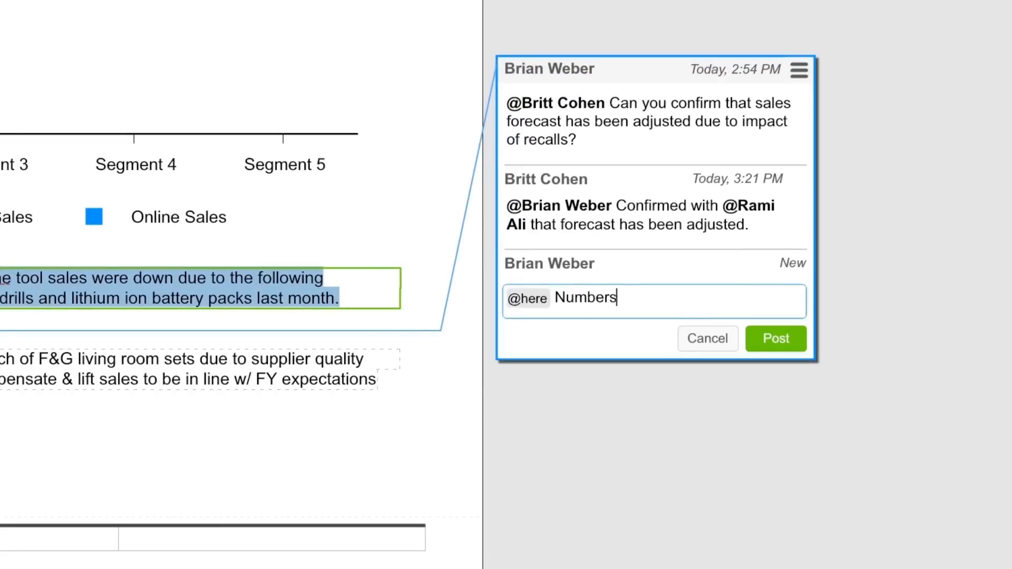
type("are good to use")
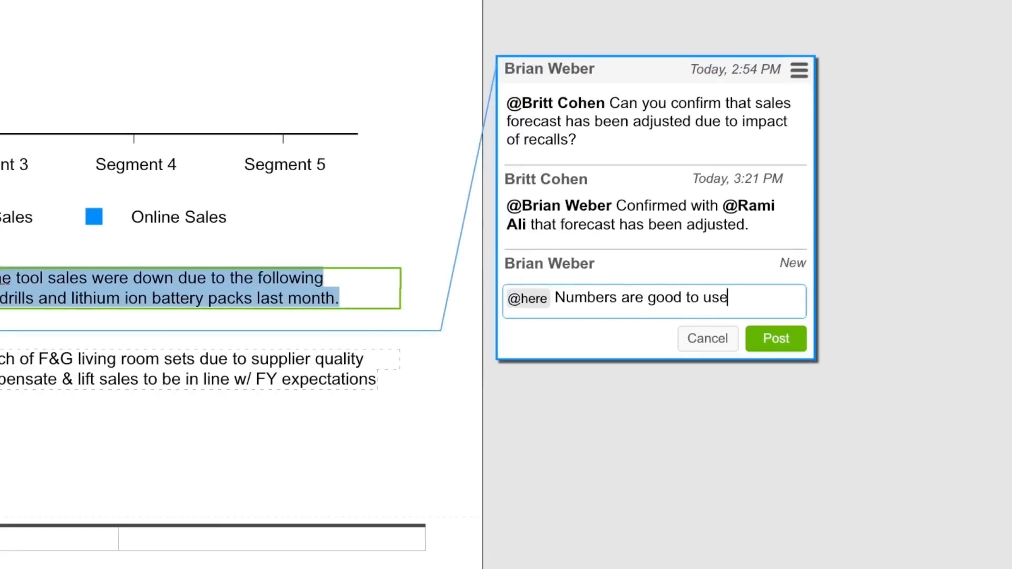
left_click(903, 118)
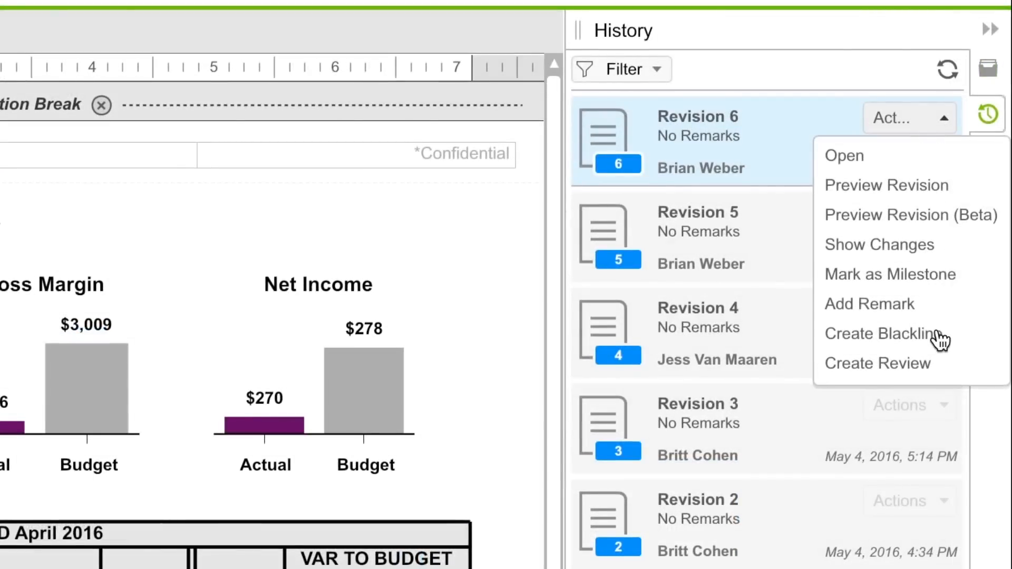
mouse_move(672, 75)
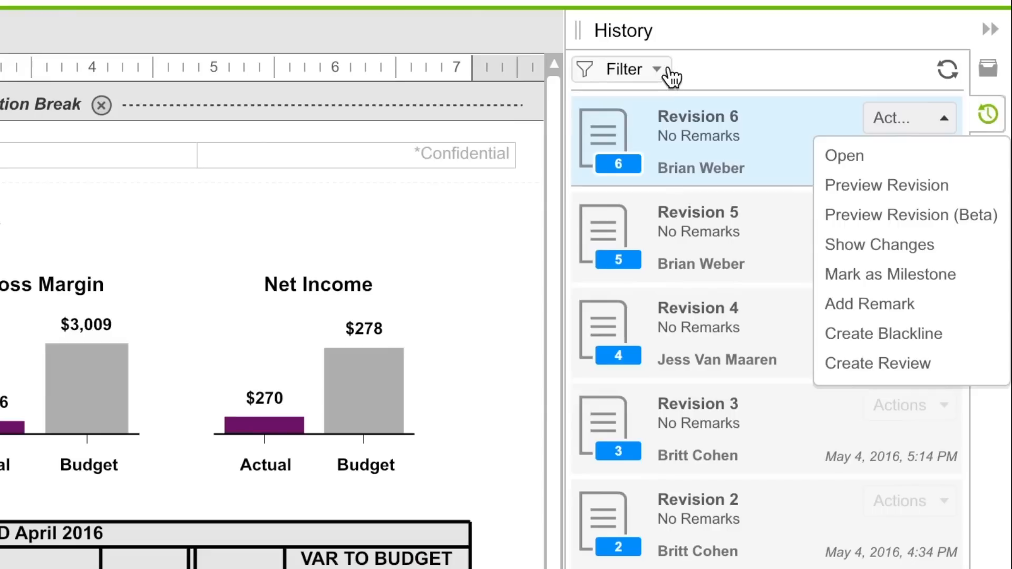
left_click(620, 70)
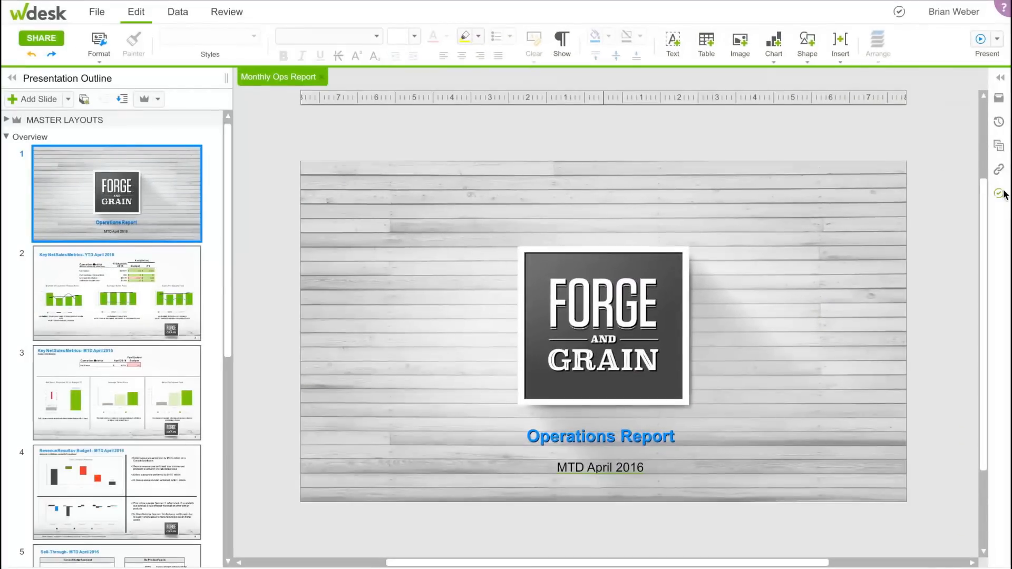
- Close the side panel to return to the Monthly Ops Report presentation
left_click(999, 195)
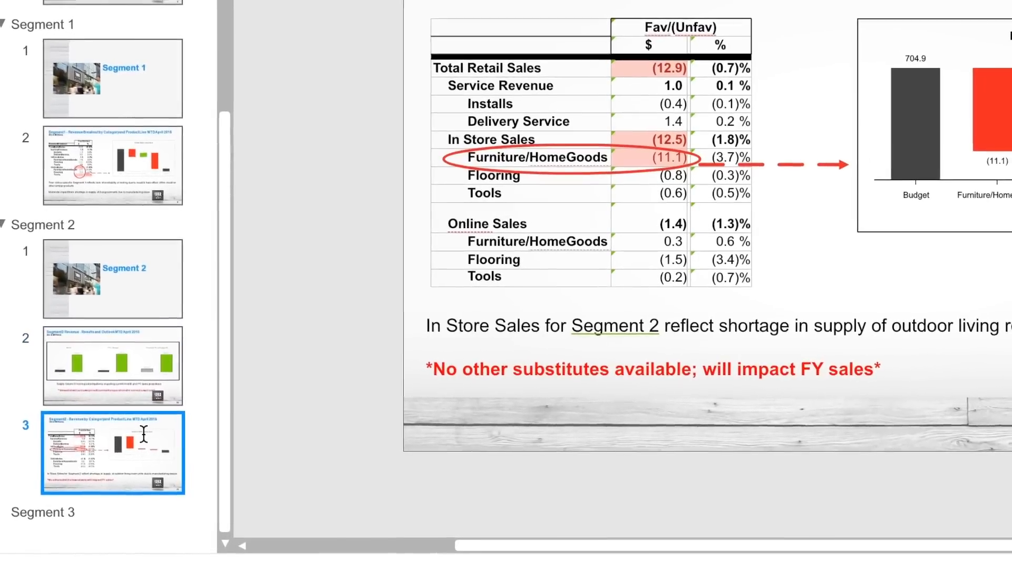
- Scroll the Presentation Outline down to the Segment 2 slides
scroll("down", 3)
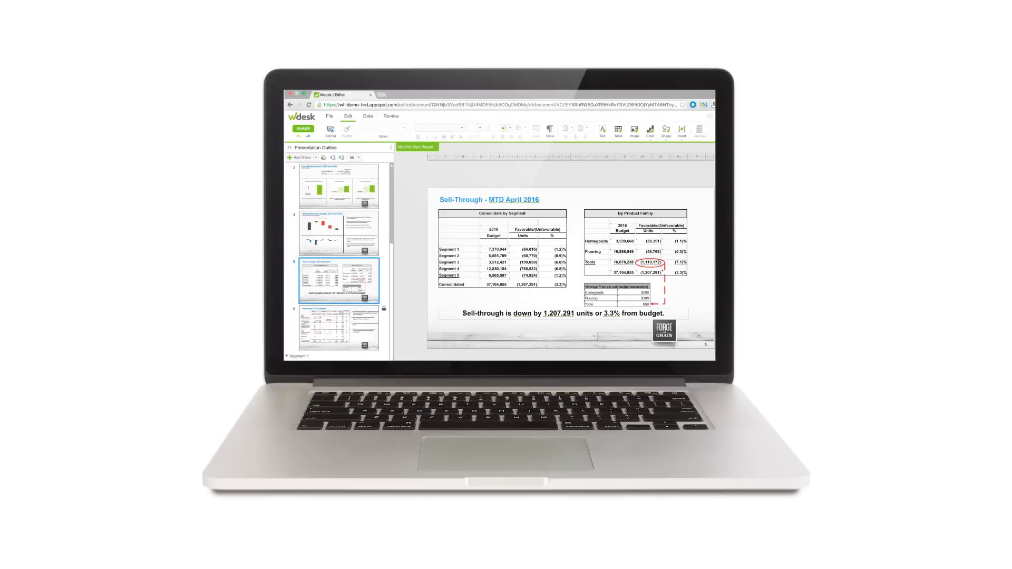
- Start editing the sell-through summary sentence below the tables
double_click(483, 314)
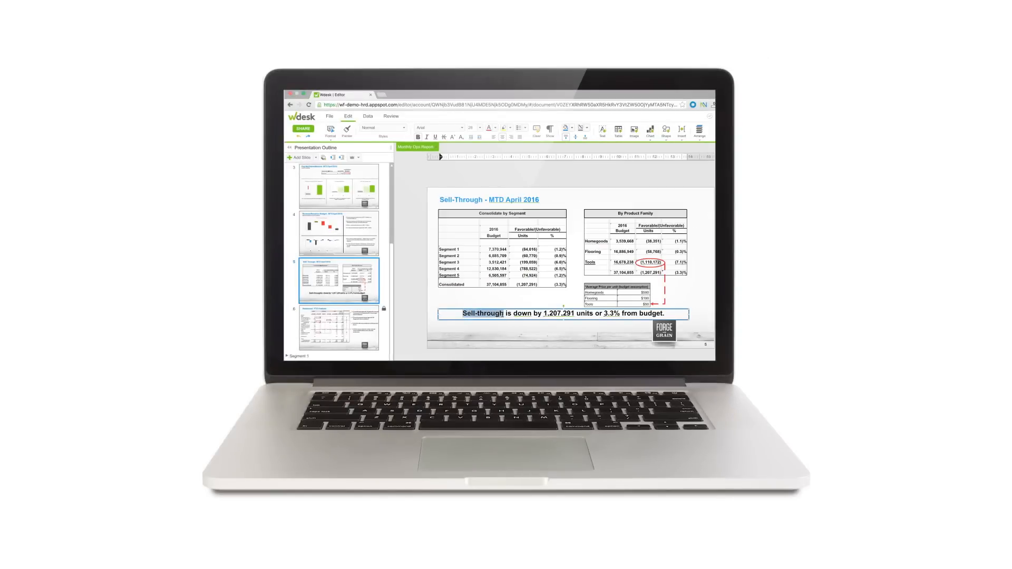